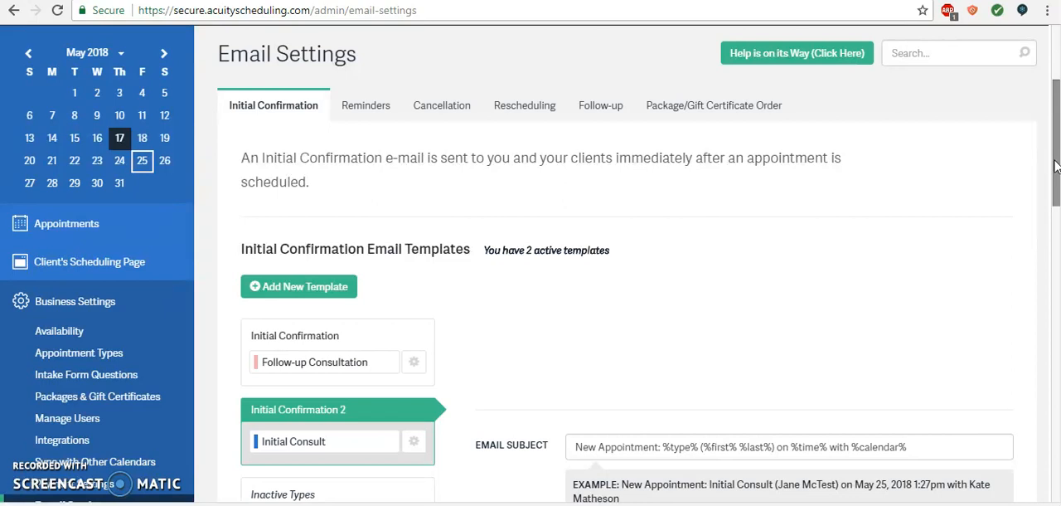
Step: Start a new confirmation email template for the Initial Consult appointment type
scroll(down, 3)
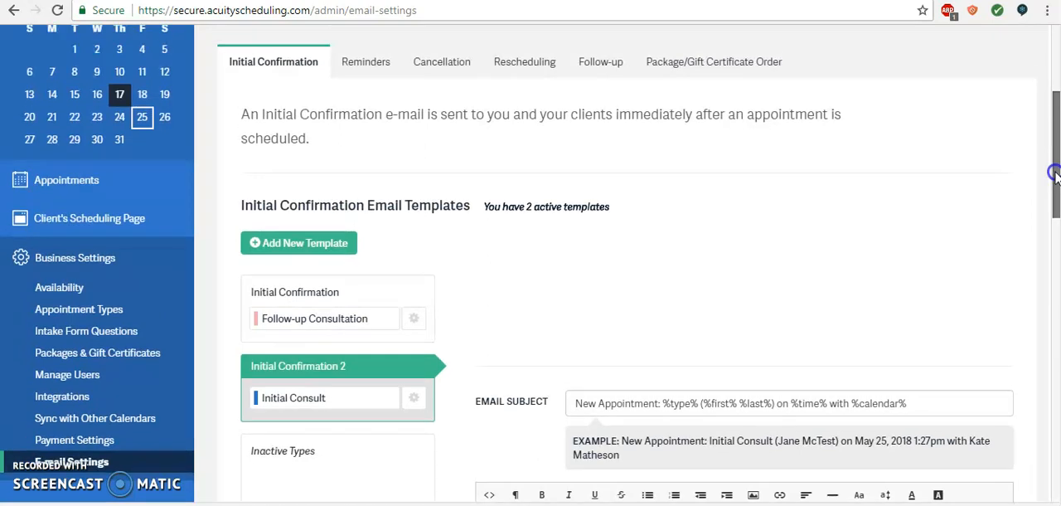
scroll(down, 3)
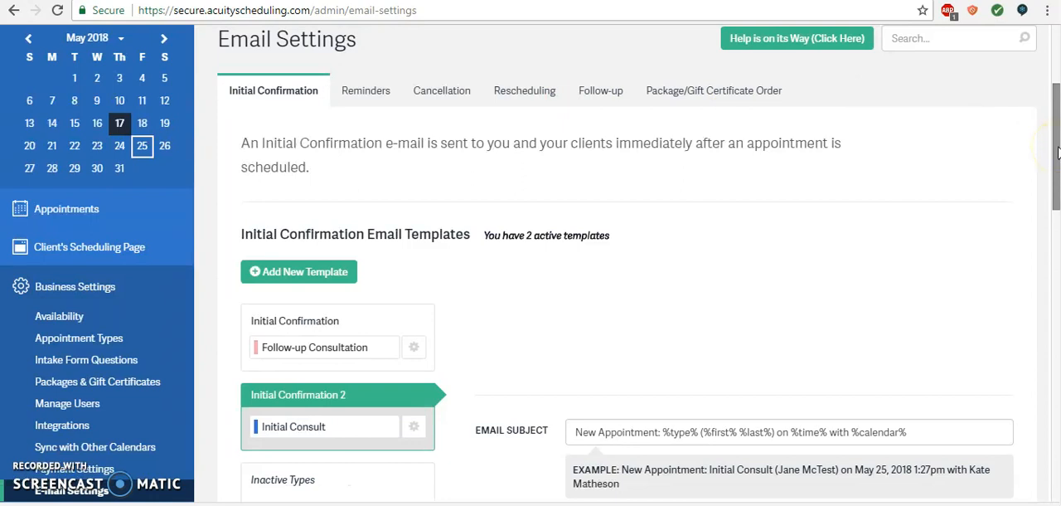
scroll(down, 3)
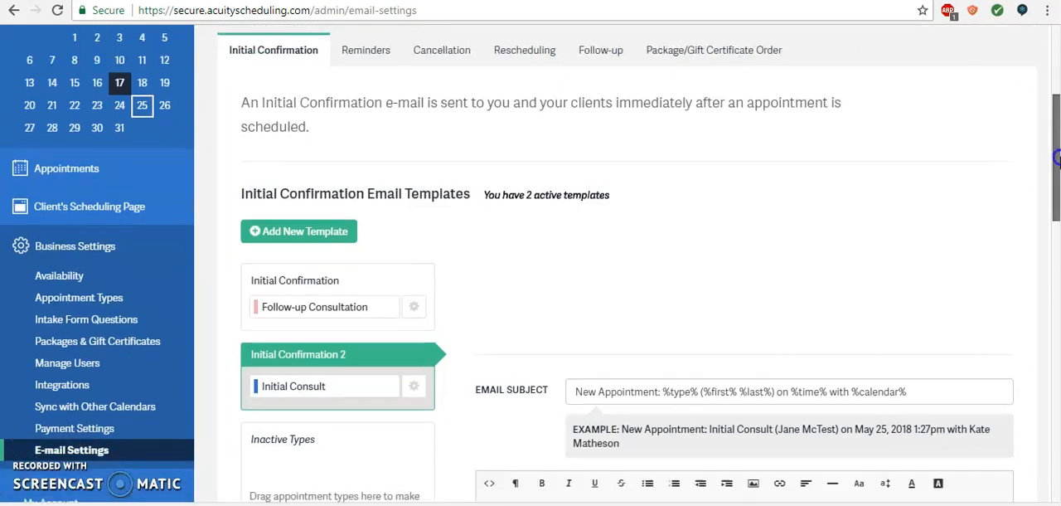
scroll(down, 3)
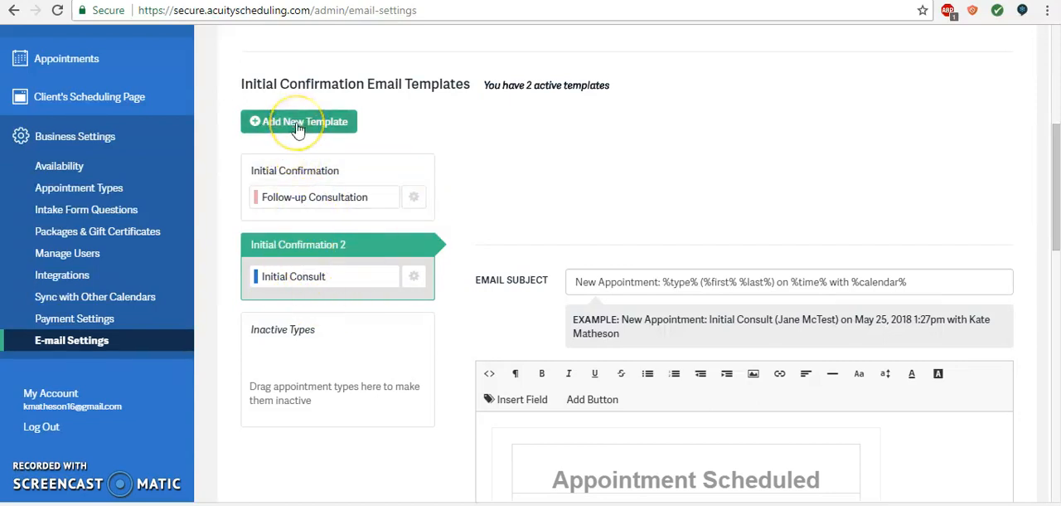
click(298, 122)
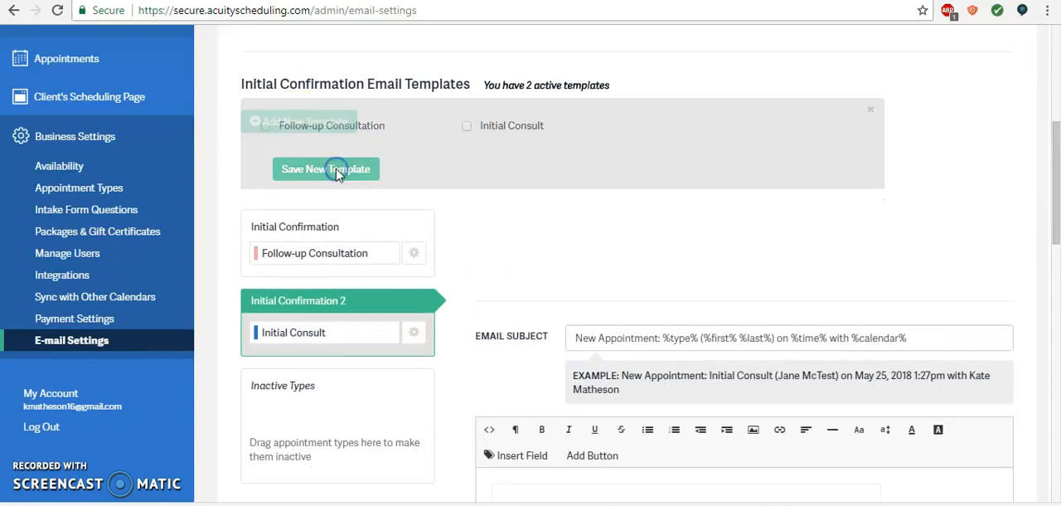
scroll(down, 3)
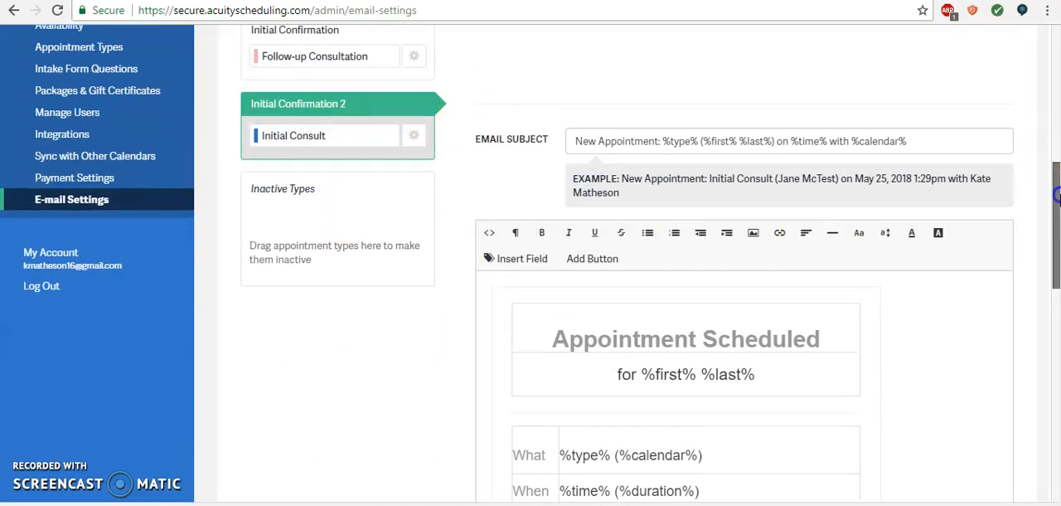
mouse_move(753, 186)
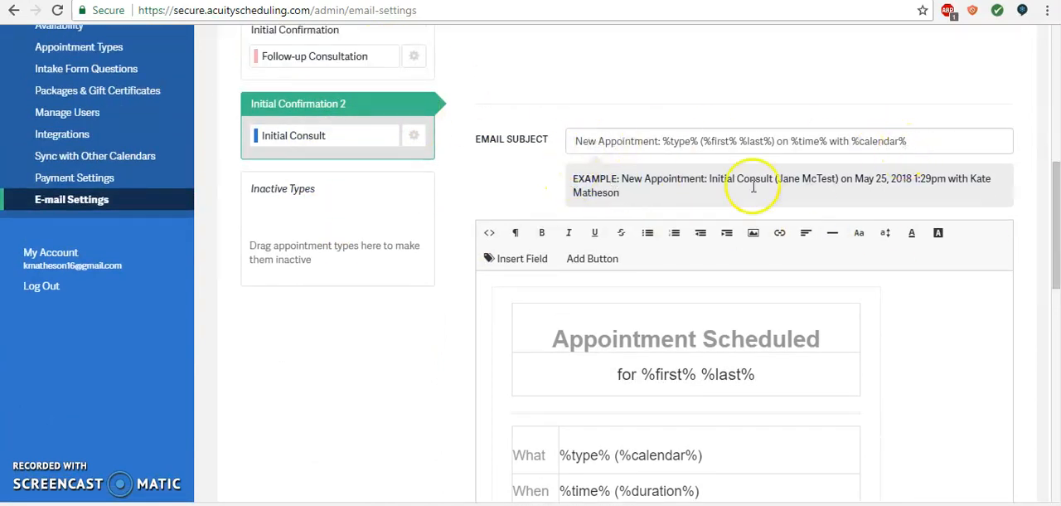
mouse_move(894, 195)
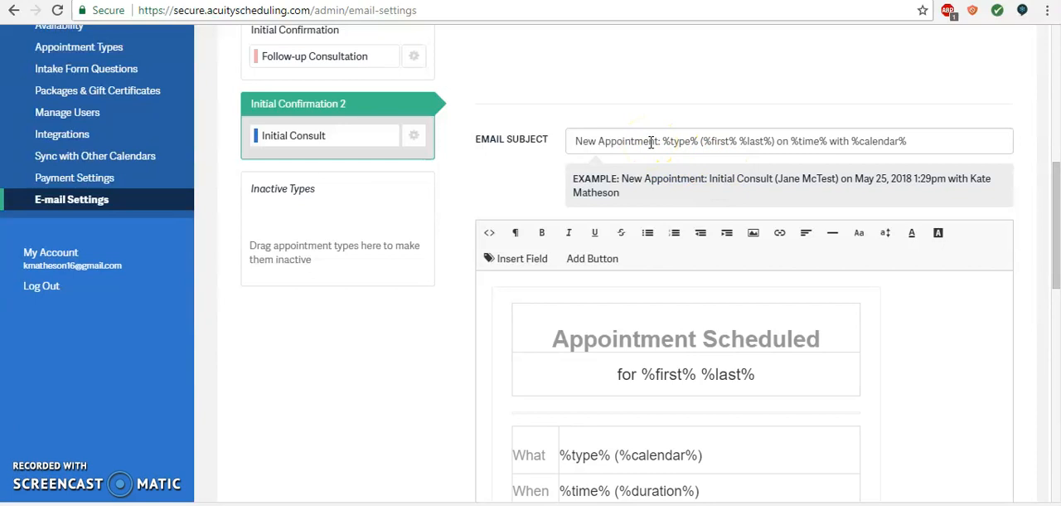
Step: Review the subject placeholders, then select the Parking and Public Transit paragraphs in Word for copying
double_click(677, 141)
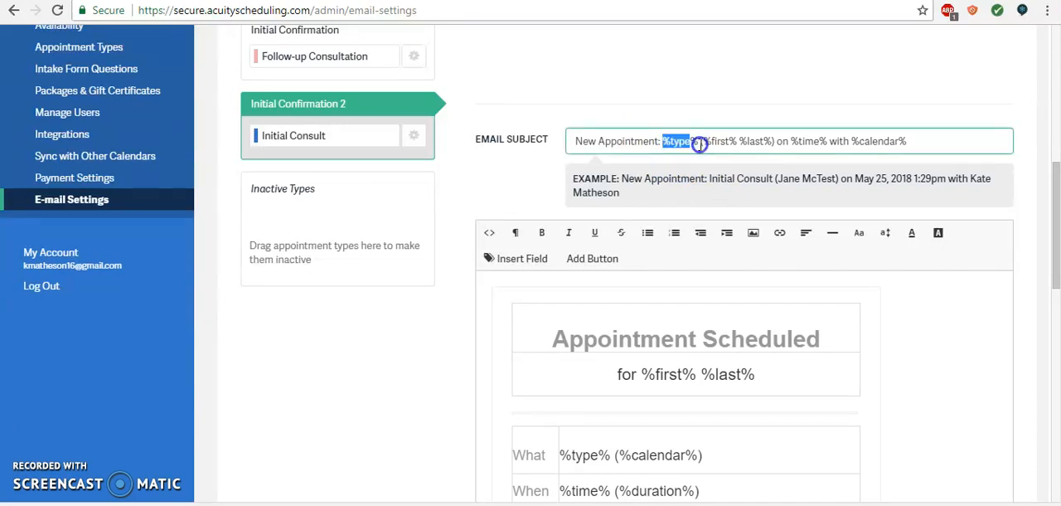
drag(683, 141, 826, 141)
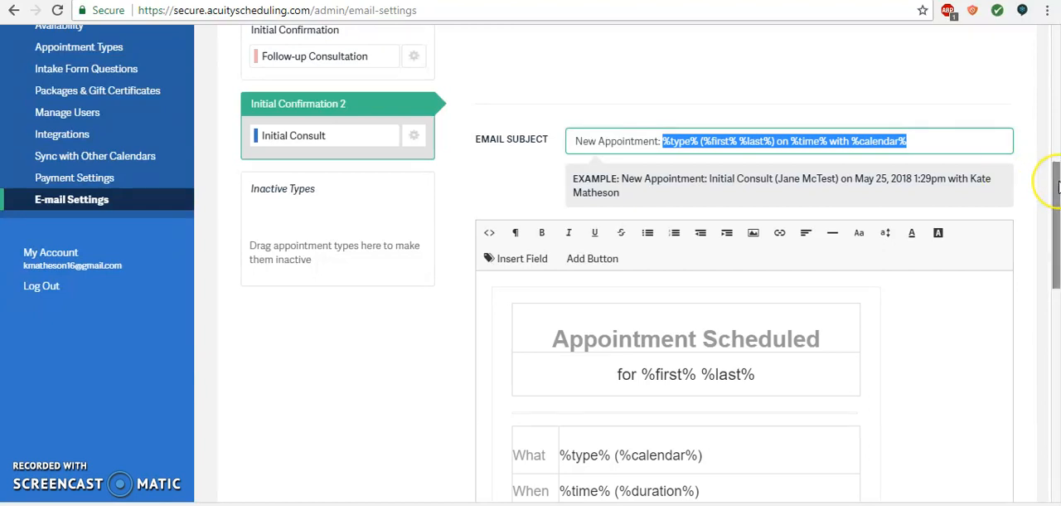
scroll(down, 3)
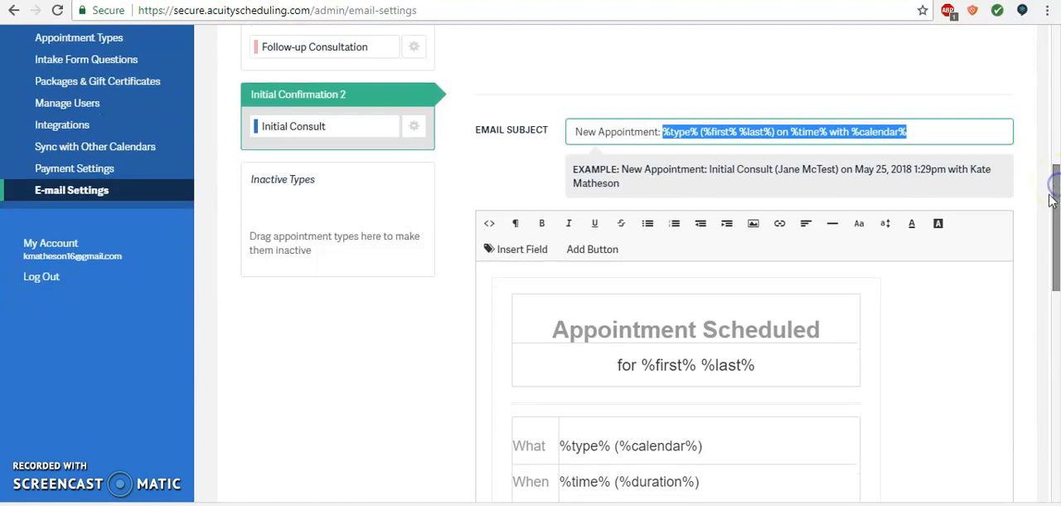
scroll(down, 3)
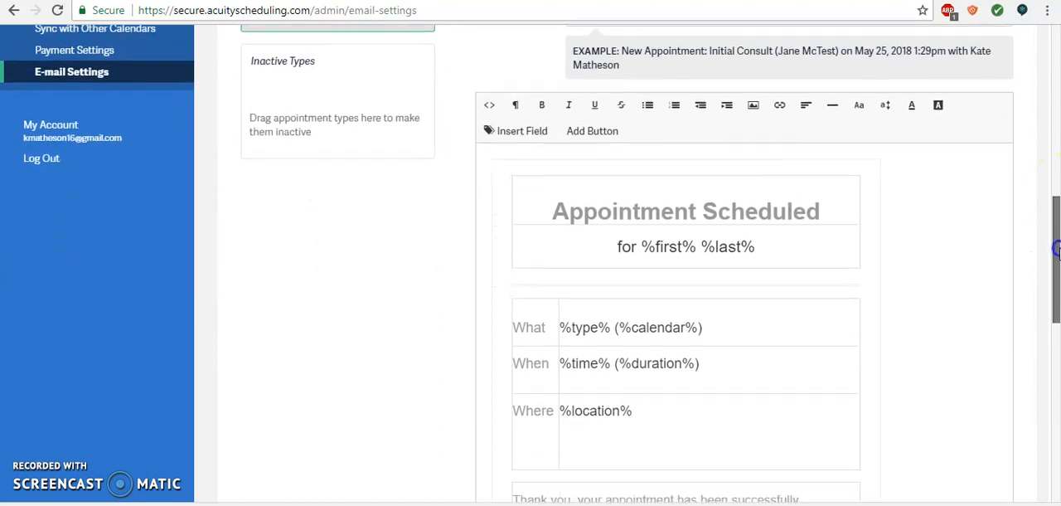
scroll(down, 3)
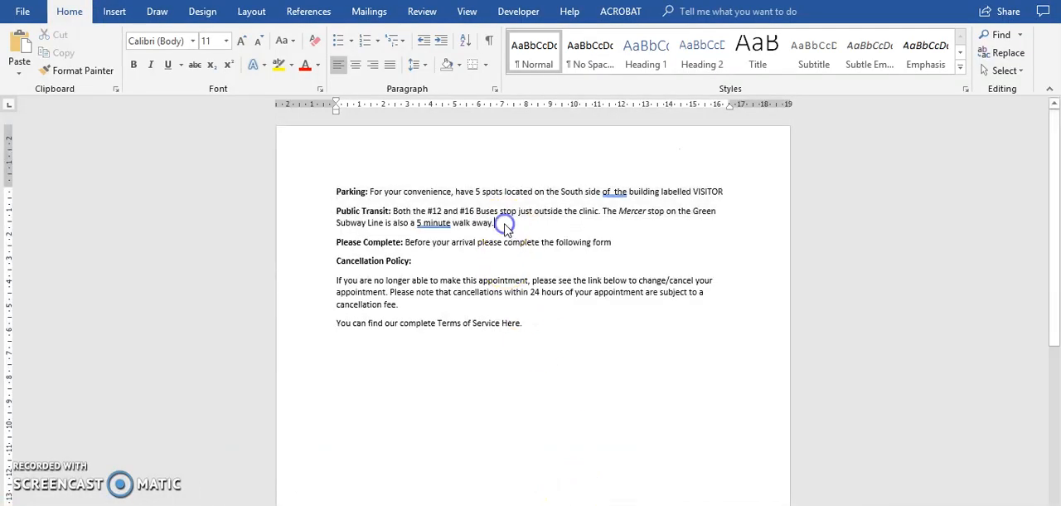
drag(504, 222, 330, 192)
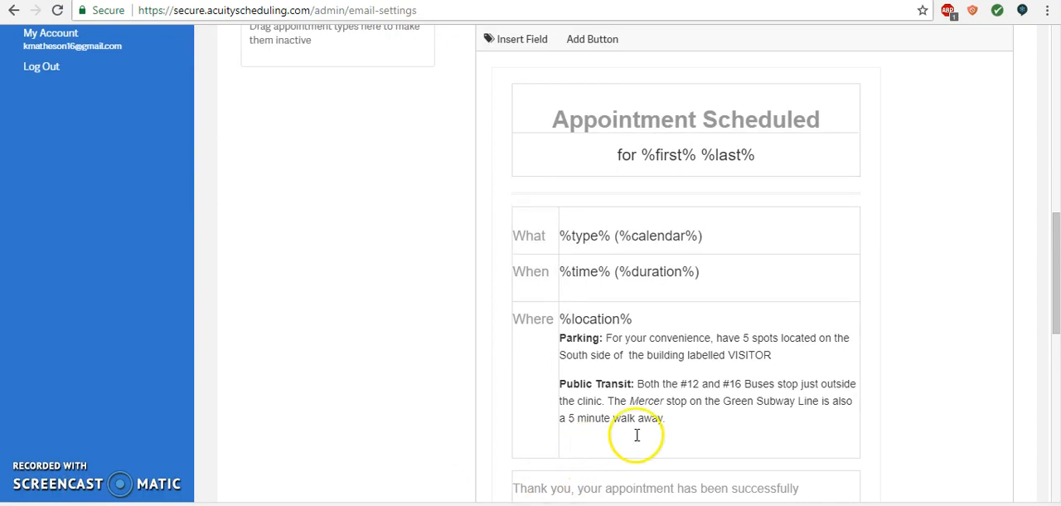
mouse_move(665, 458)
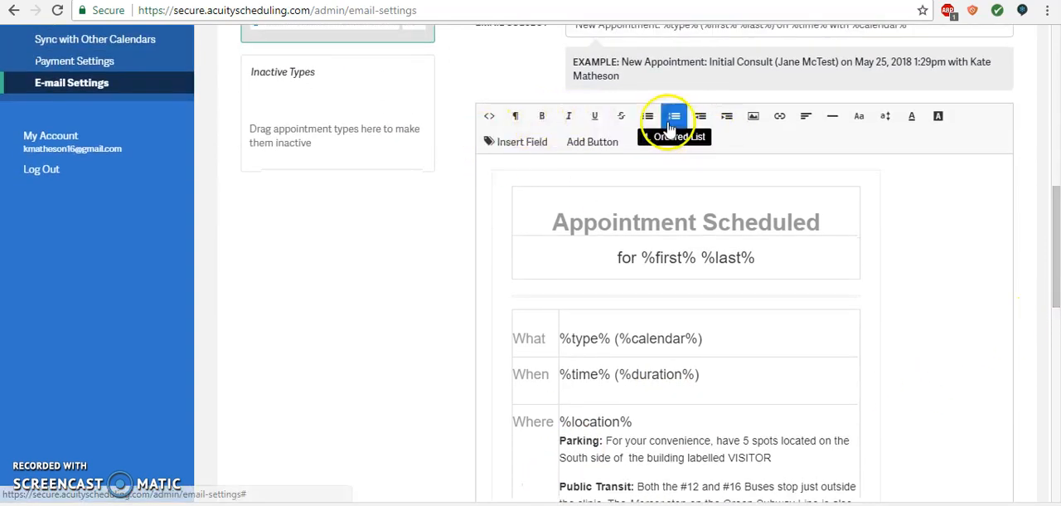
Step: Paste the parking and transit details under %location% and place the cursor below the thank-you message
scroll(down, 3)
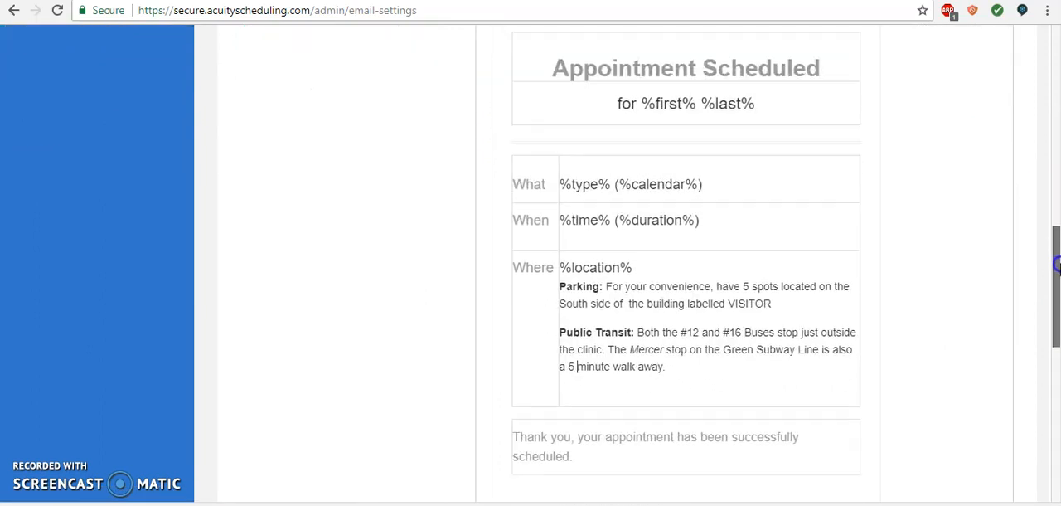
scroll(down, 3)
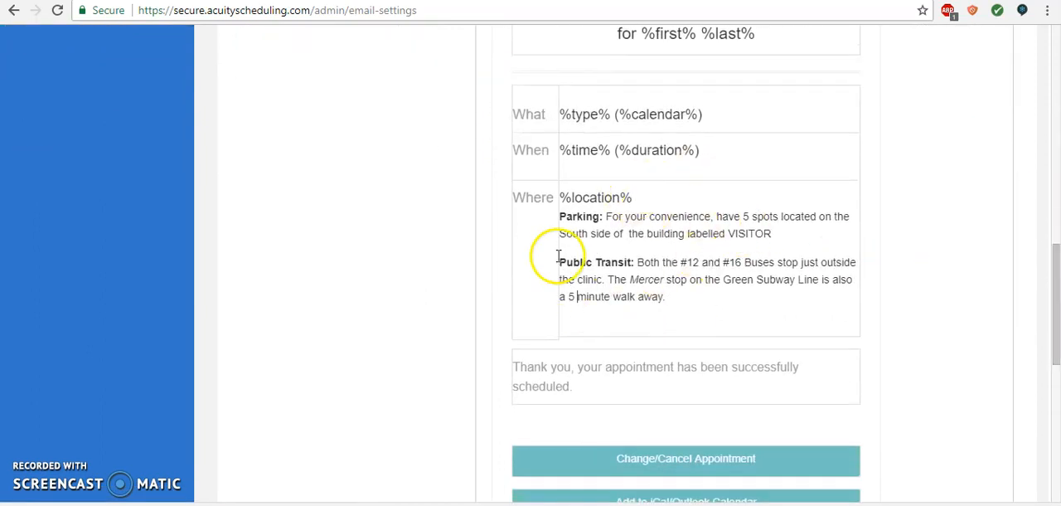
mouse_move(653, 329)
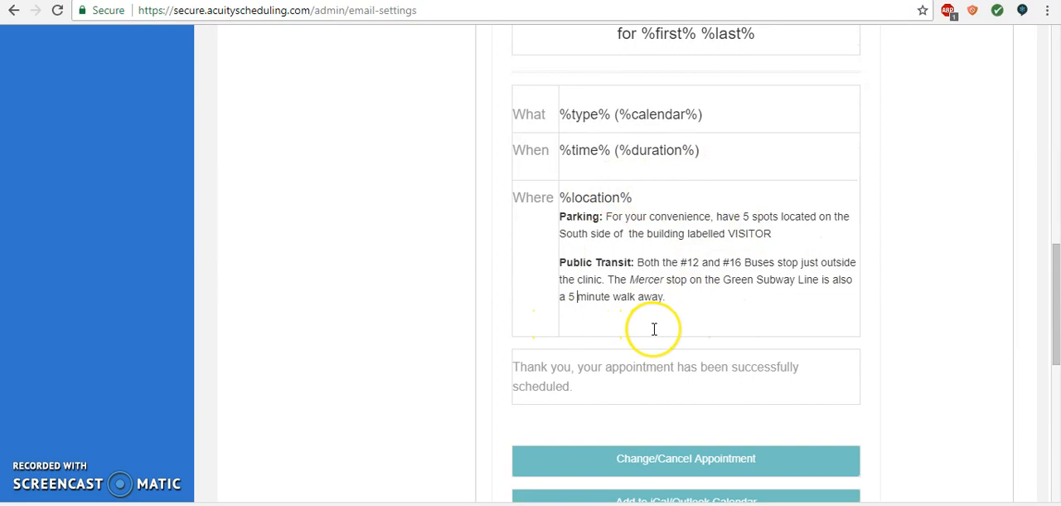
mouse_move(700, 321)
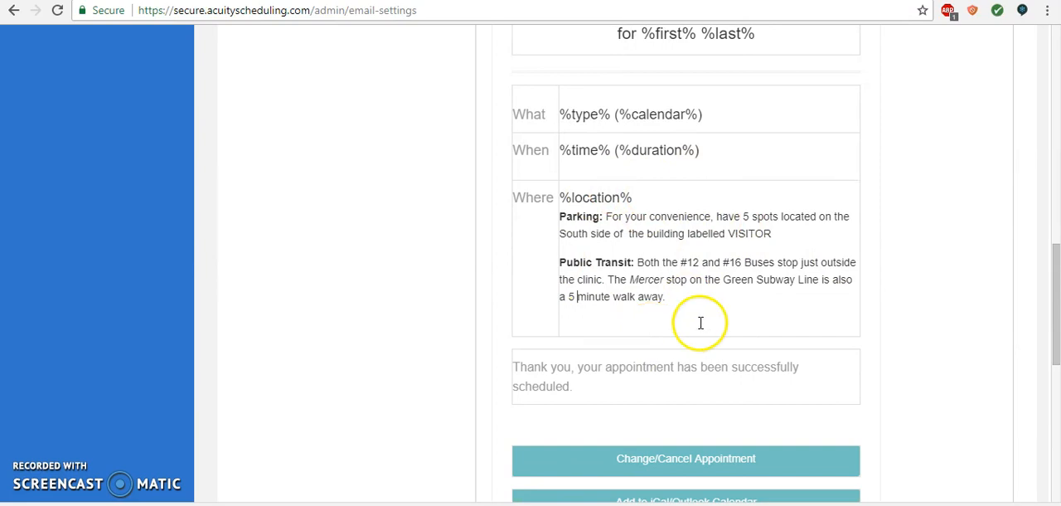
scroll(down, 3)
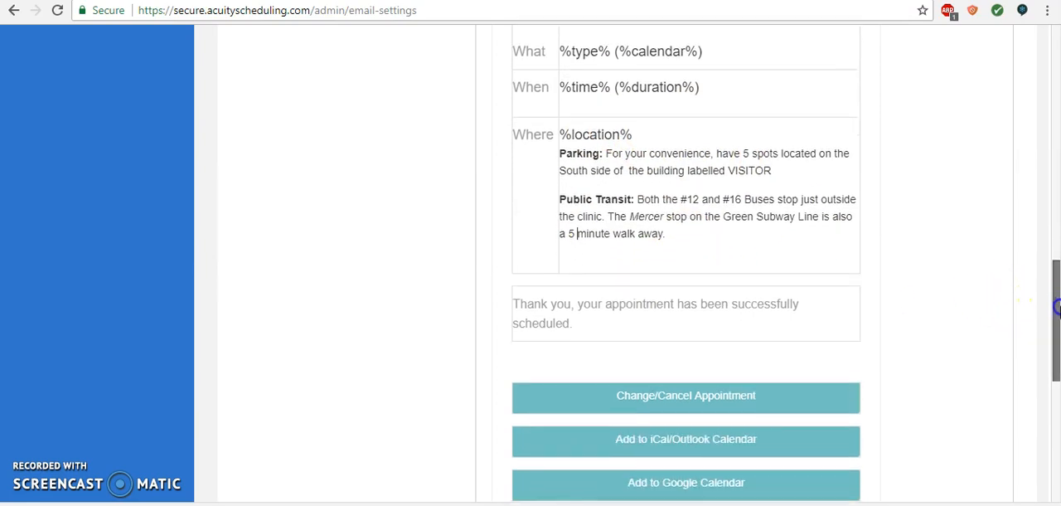
scroll(down, 3)
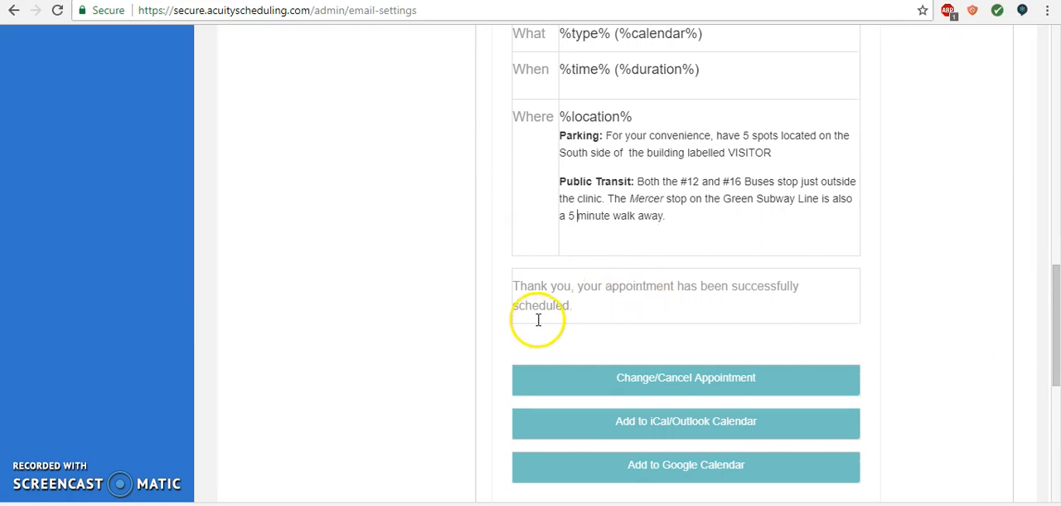
mouse_move(518, 340)
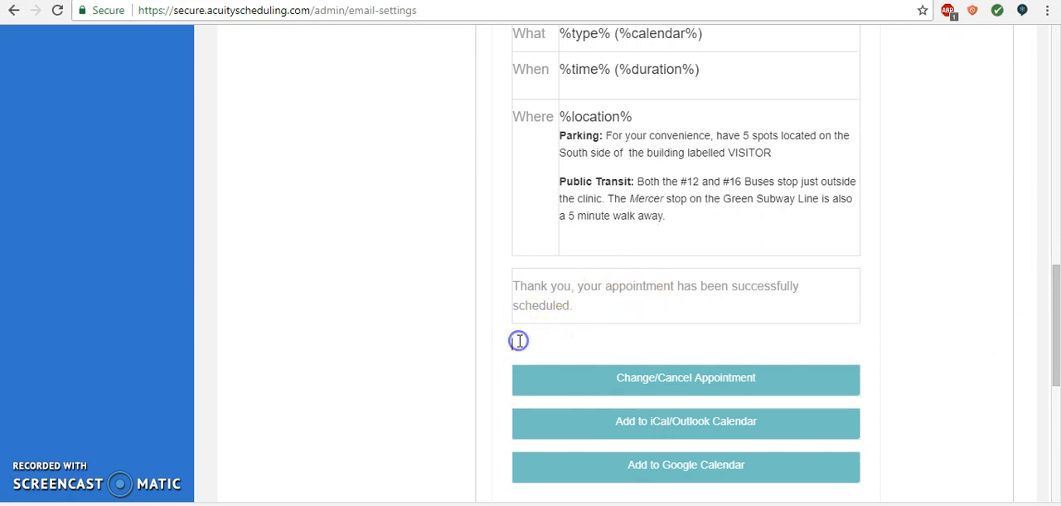
click(518, 342)
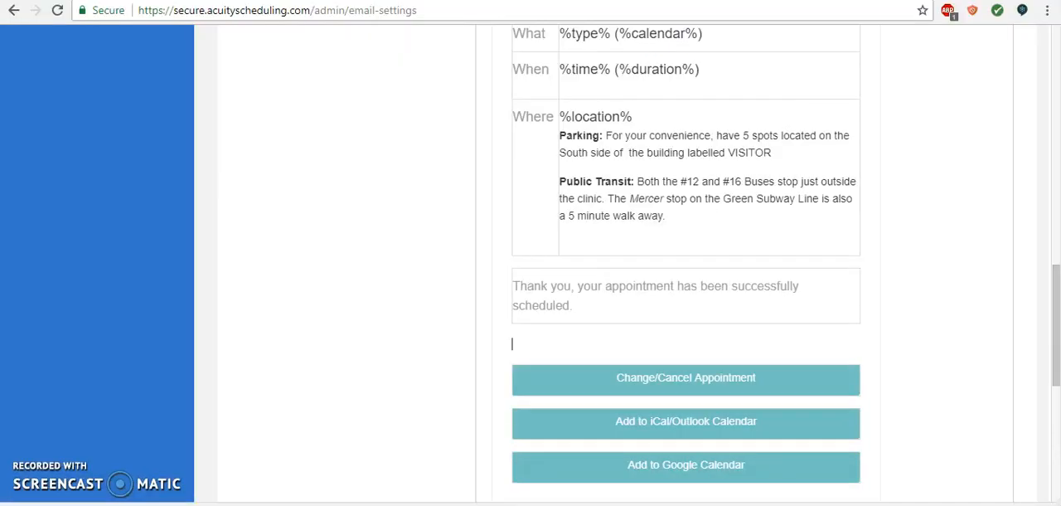
Step: Add 'Please Complete: Before your arrival please complete the following form' and review the template body
text(Please Complete: Before your arrival please complete the following form)
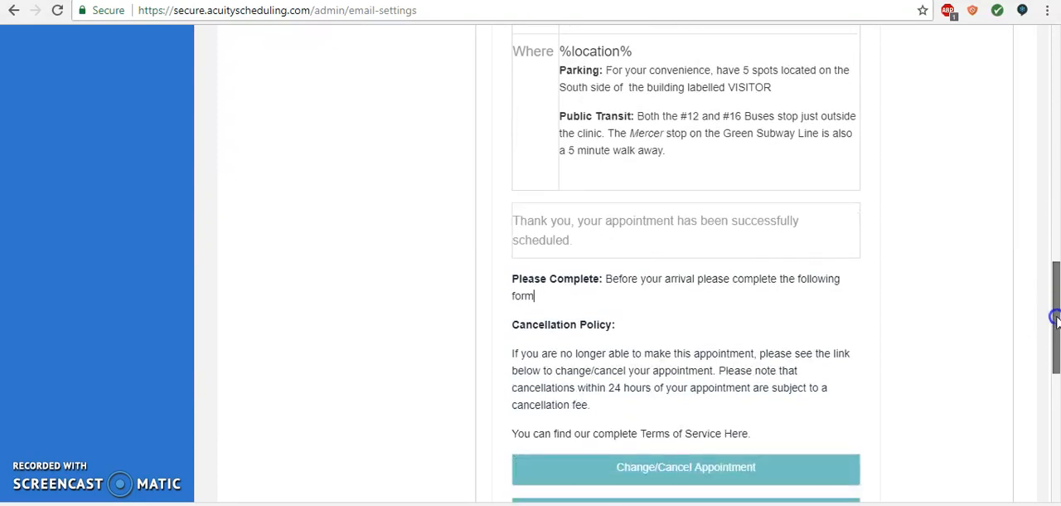
scroll(down, 3)
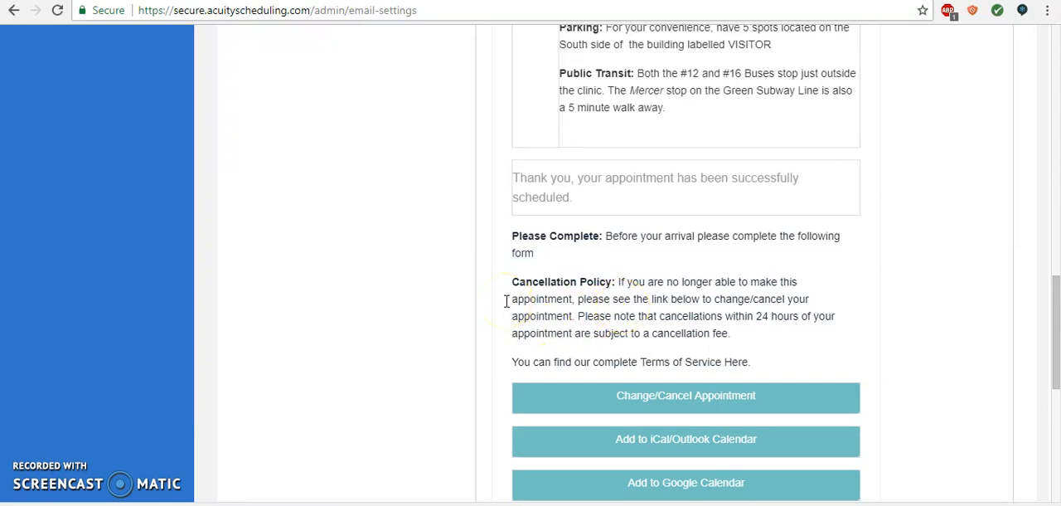
scroll(down, 3)
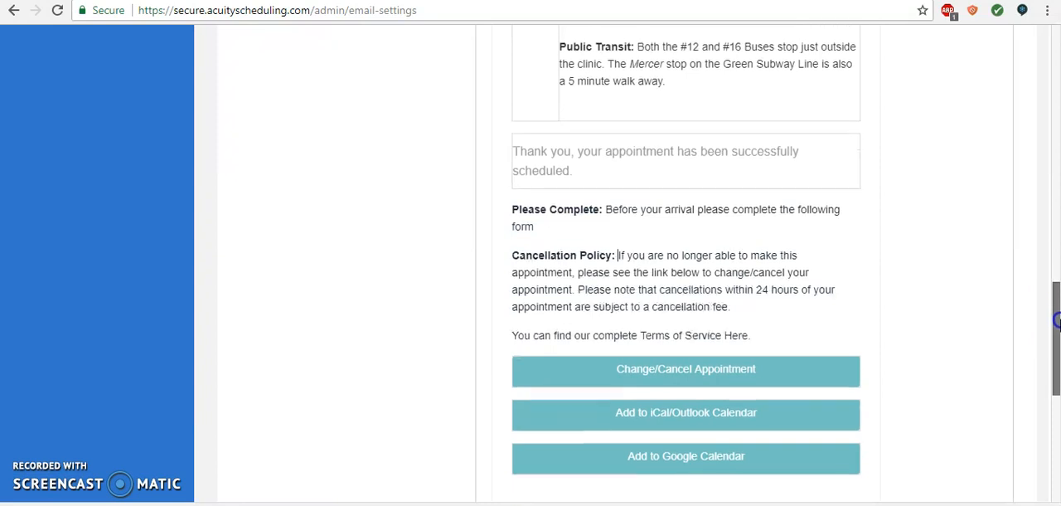
scroll(down, 3)
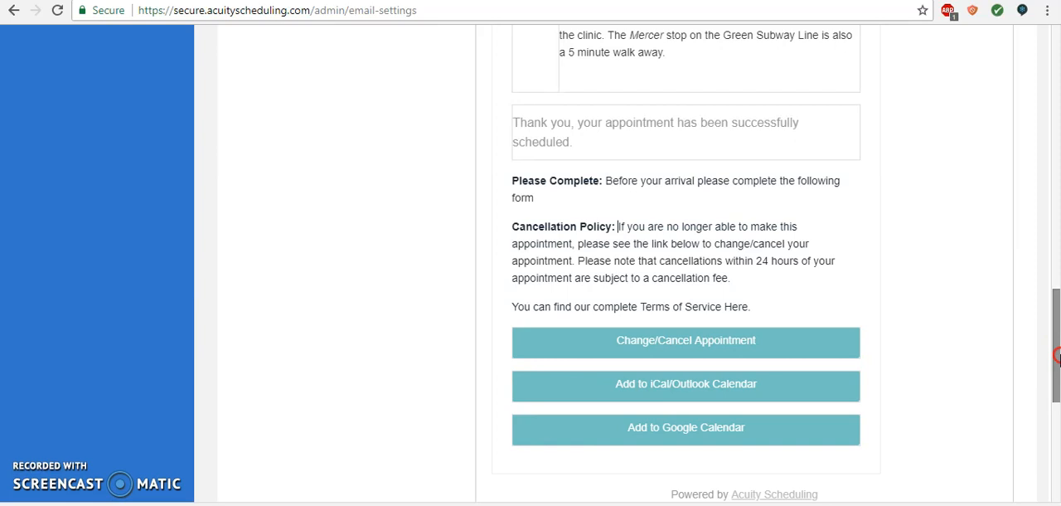
mouse_move(1056, 356)
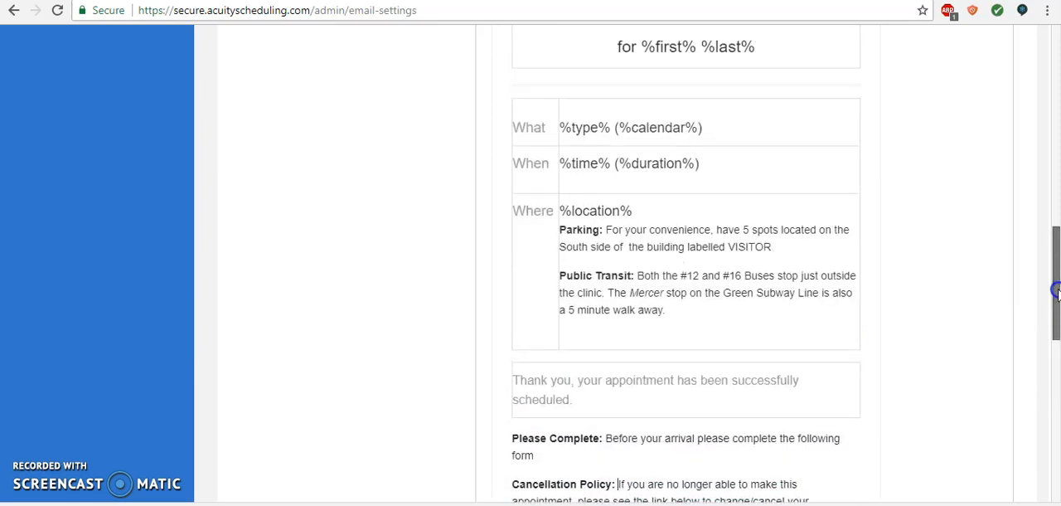
scroll(up, 3)
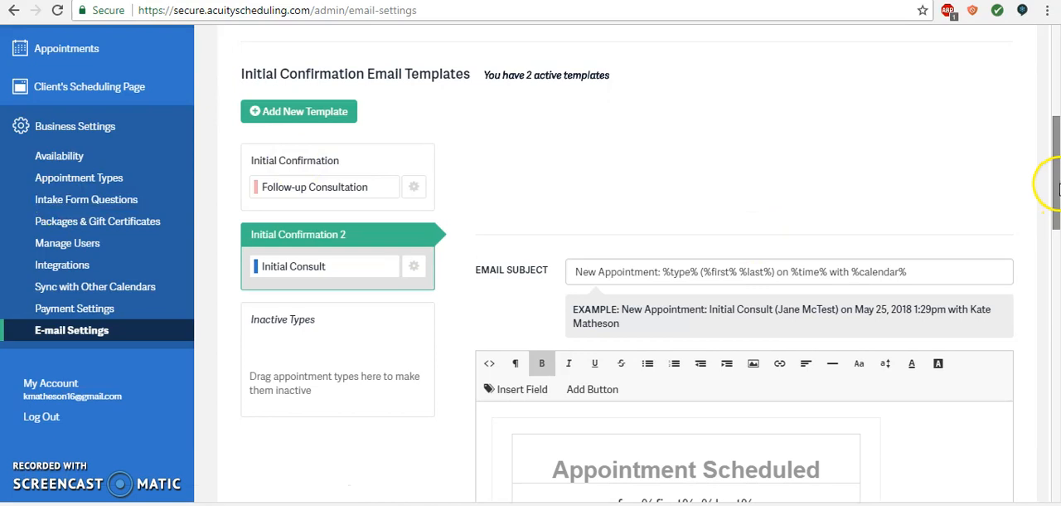
scroll(down, 3)
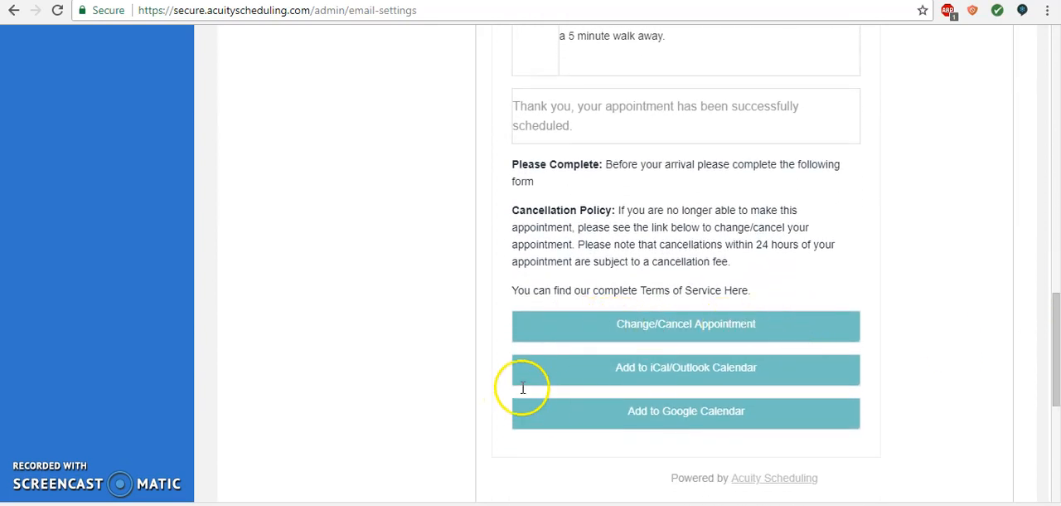
mouse_move(879, 434)
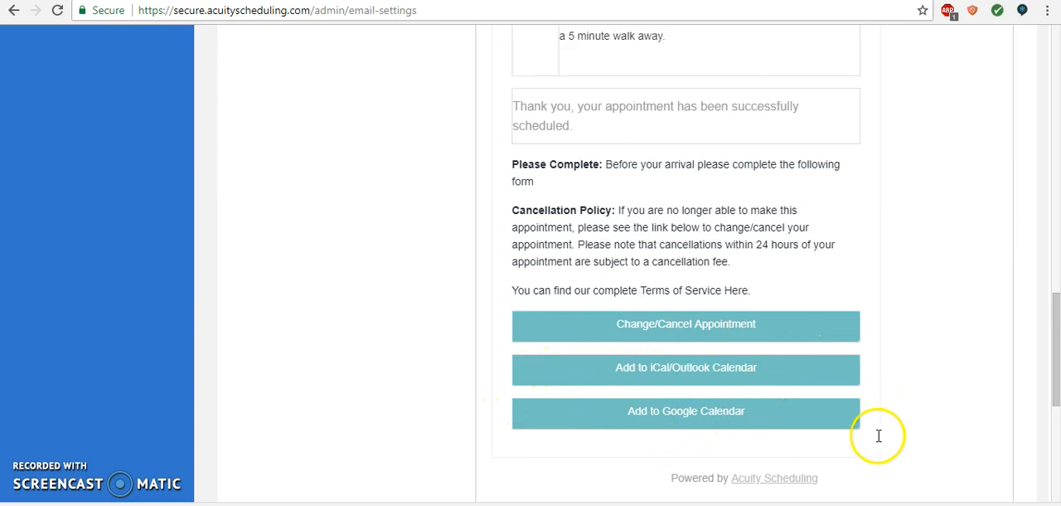
scroll(down, 3)
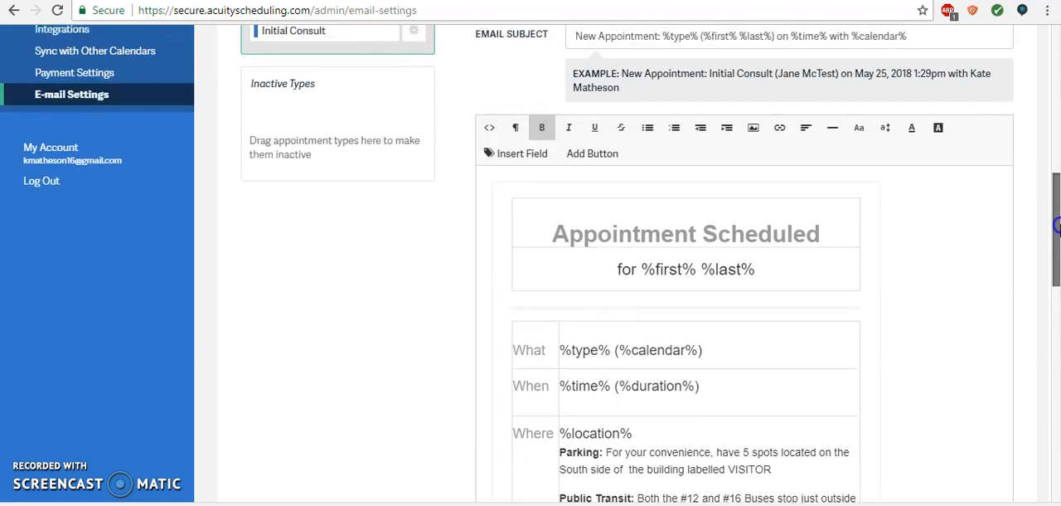
scroll(down, 3)
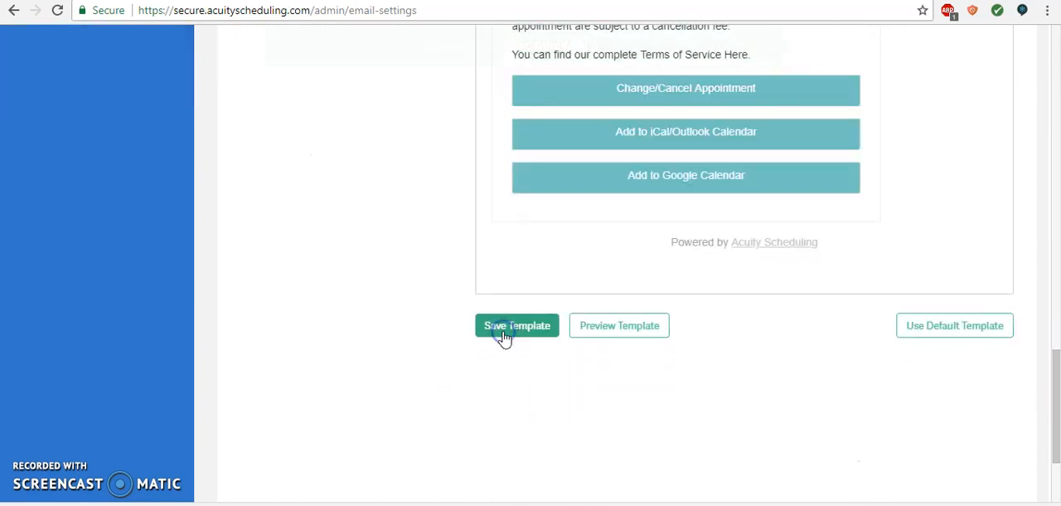
Step: Save the Initial Consult confirmation template and scroll through its preview
click(620, 325)
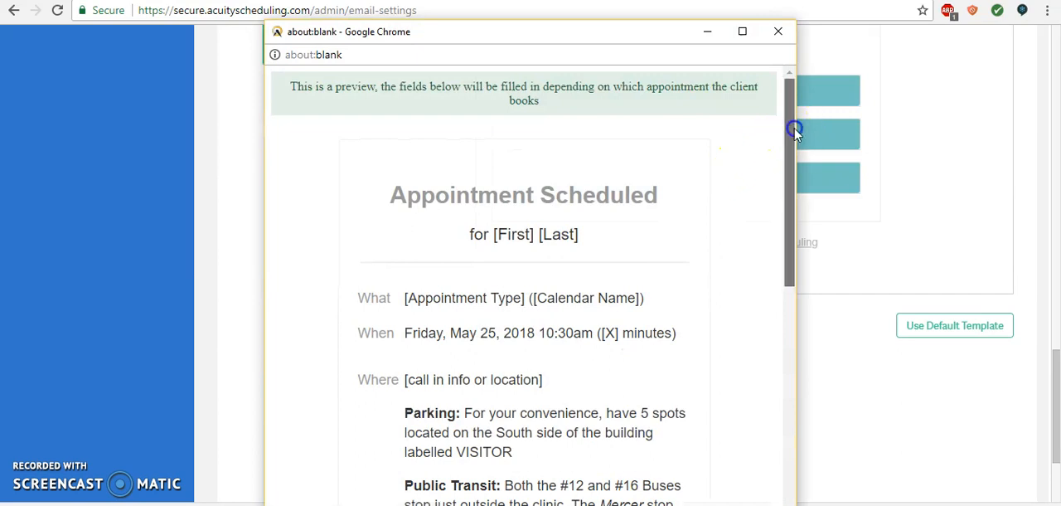
scroll(down, 3)
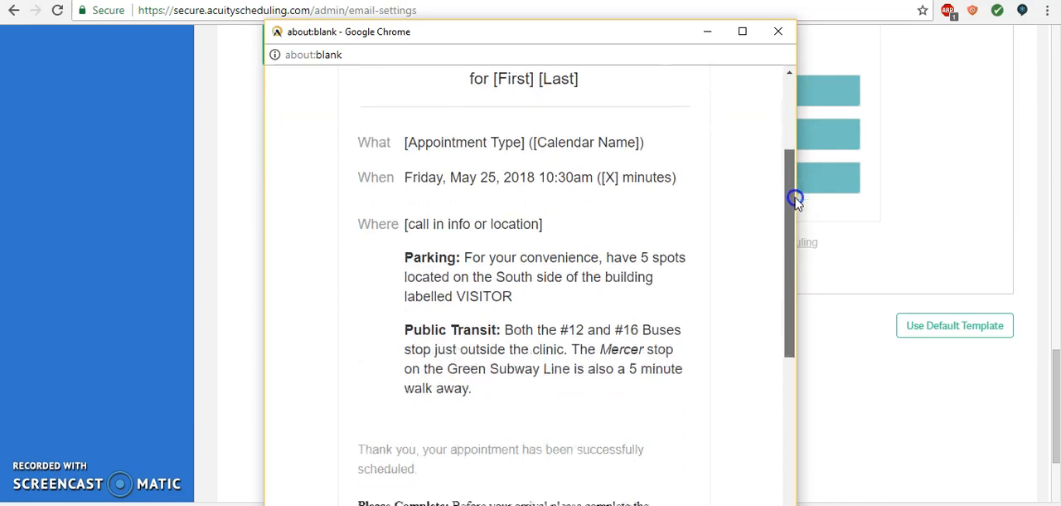
scroll(down, 3)
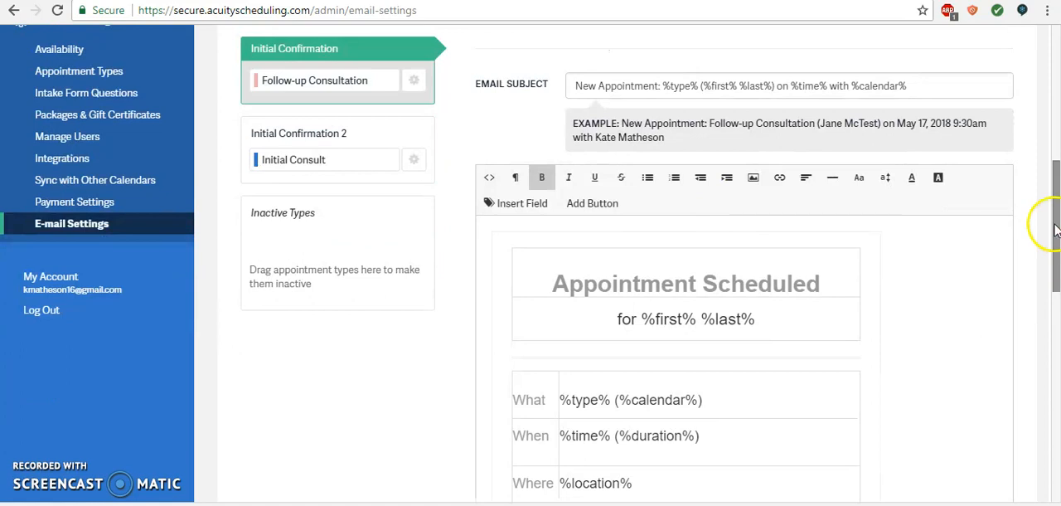
Step: Scroll through the Follow-up Consultation confirmation template body to review its contents
scroll(down, 3)
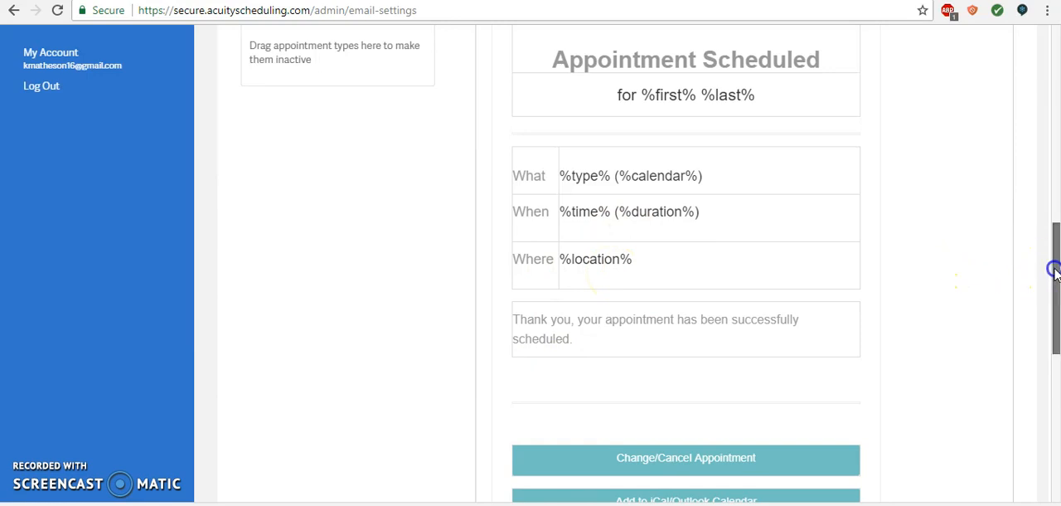
scroll(down, 3)
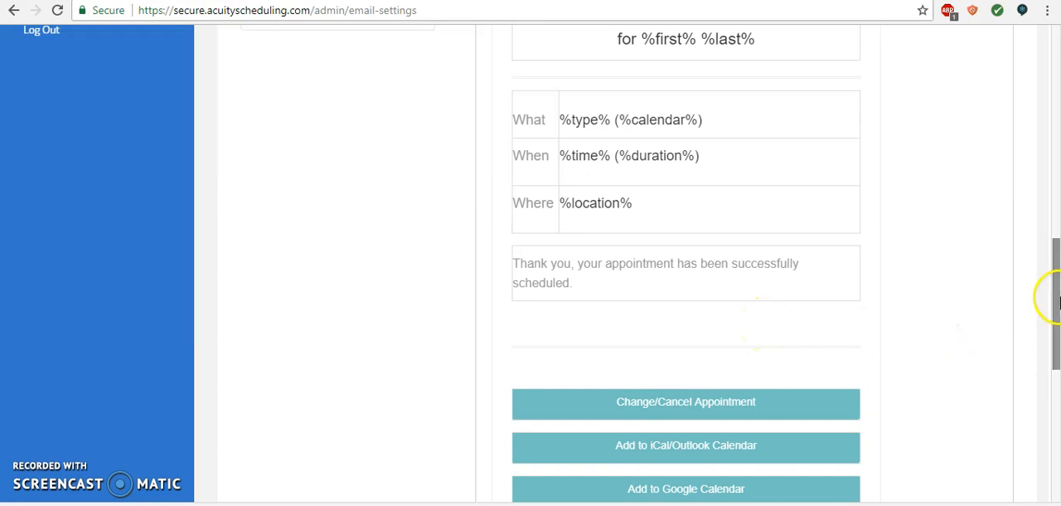
scroll(down, 3)
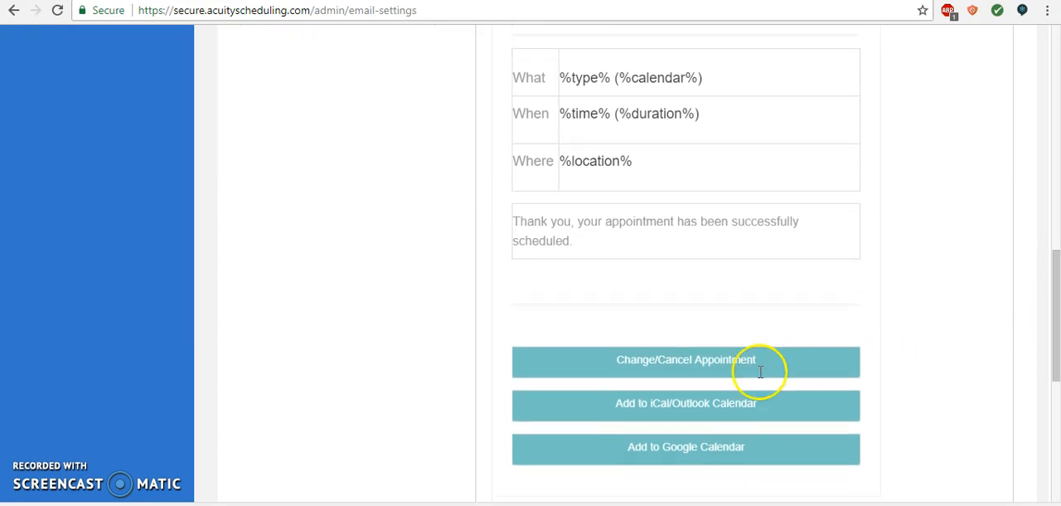
mouse_move(540, 332)
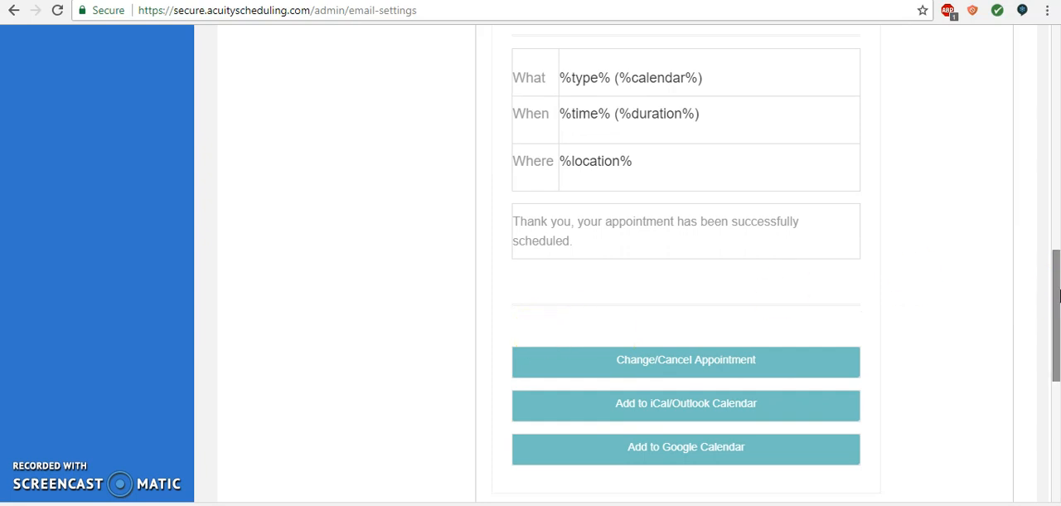
scroll(down, 3)
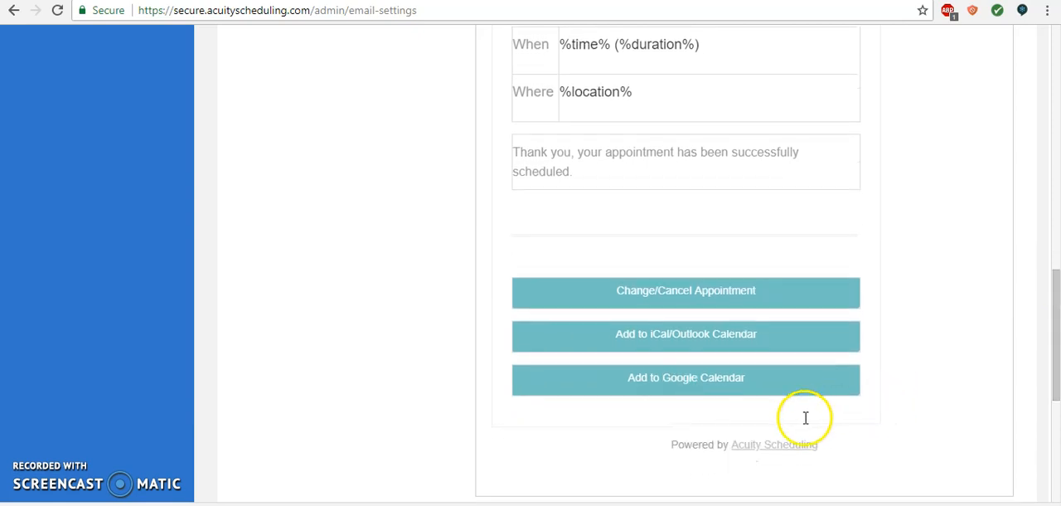
mouse_move(869, 385)
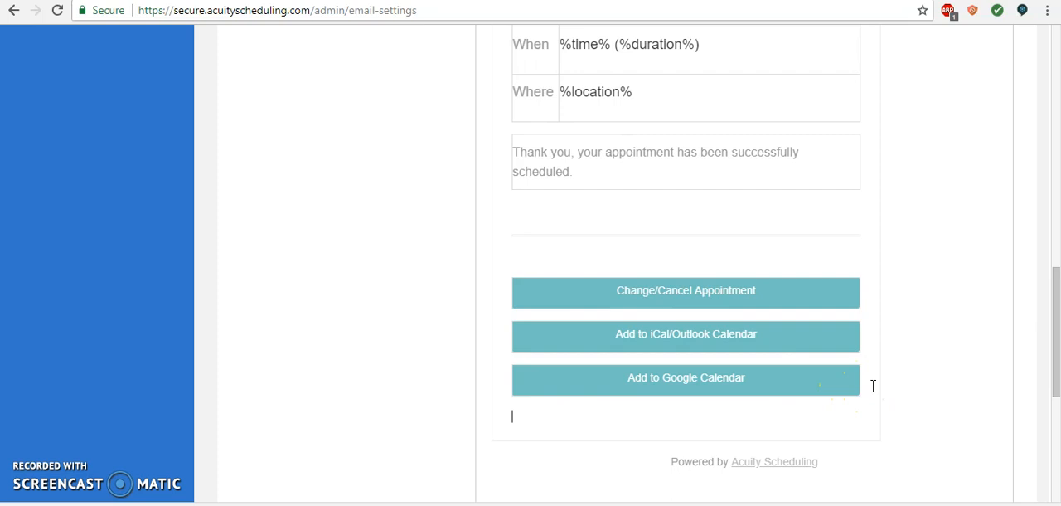
mouse_move(1053, 330)
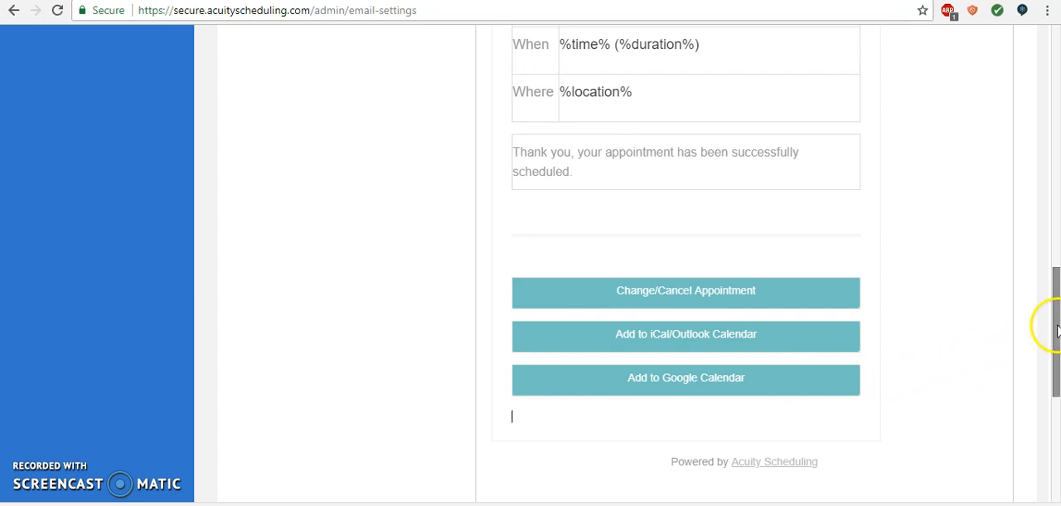
scroll(down, 3)
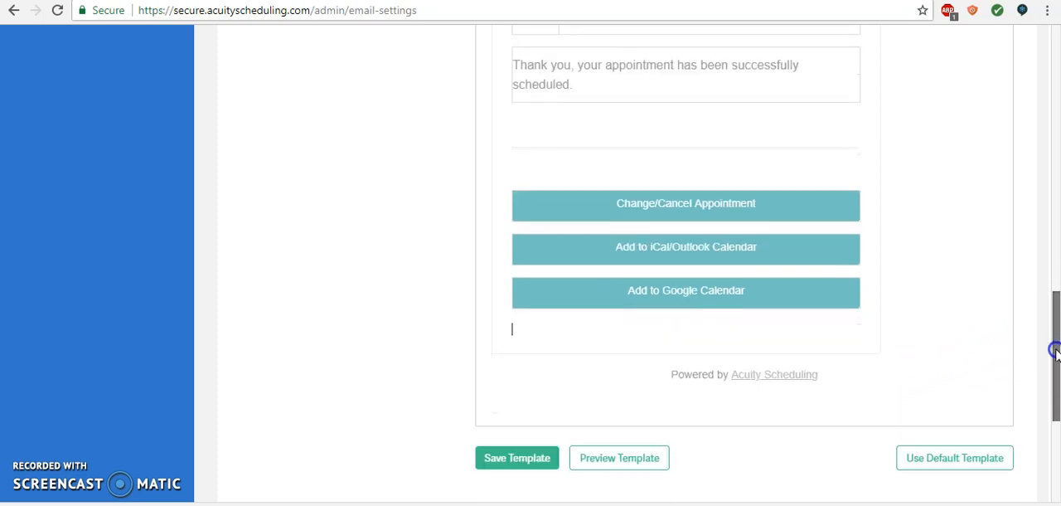
scroll(up, 3)
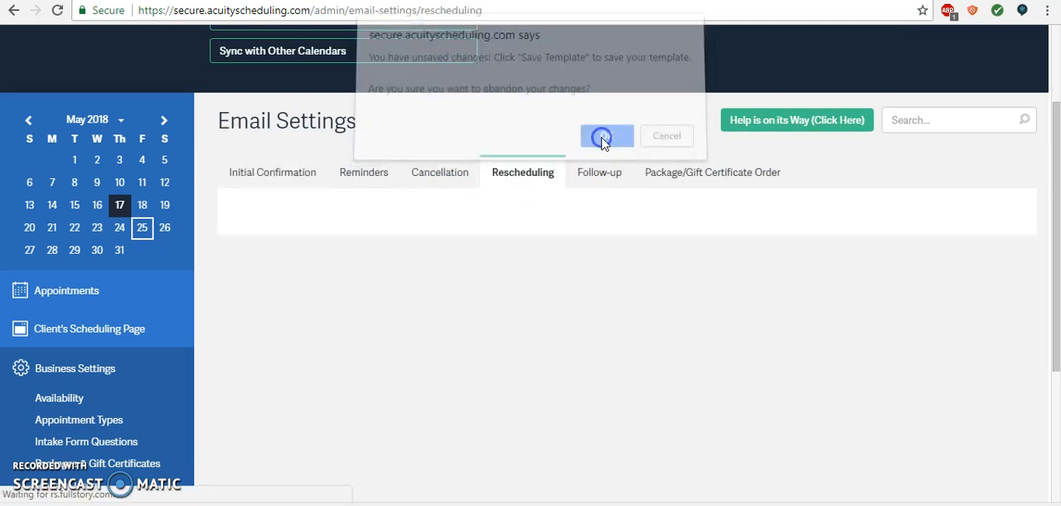
Step: Discard the unsaved changes and review the Appointment Rescheduled template body
click(607, 136)
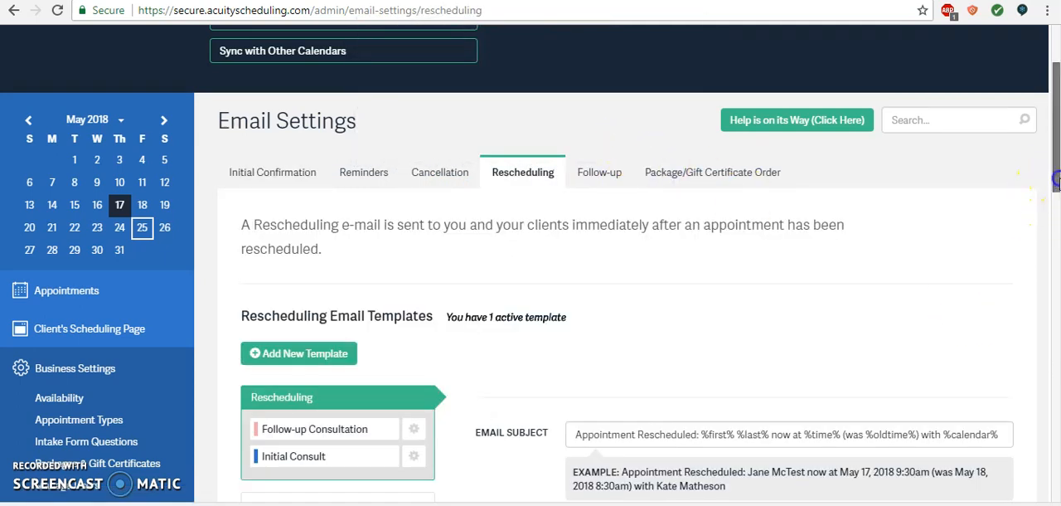
scroll(down, 3)
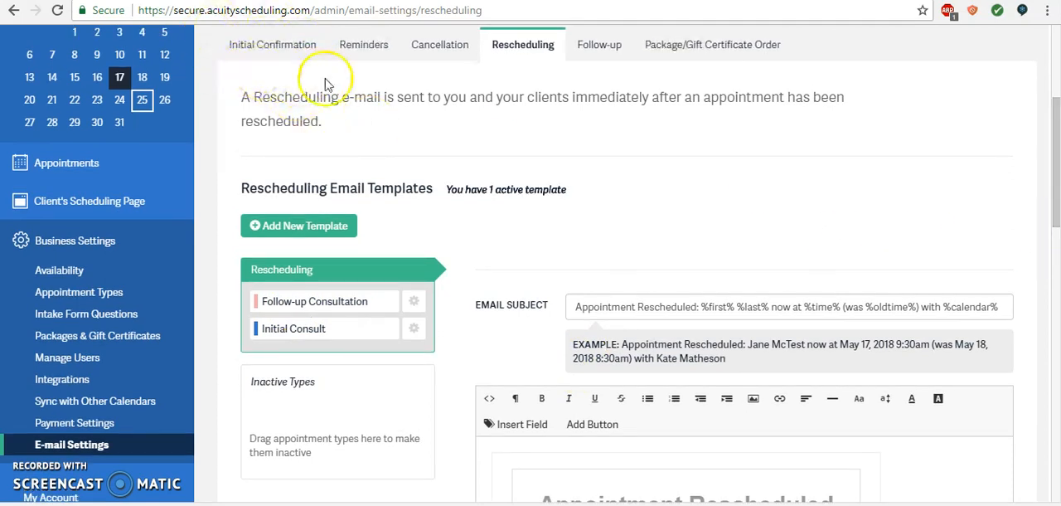
mouse_move(534, 58)
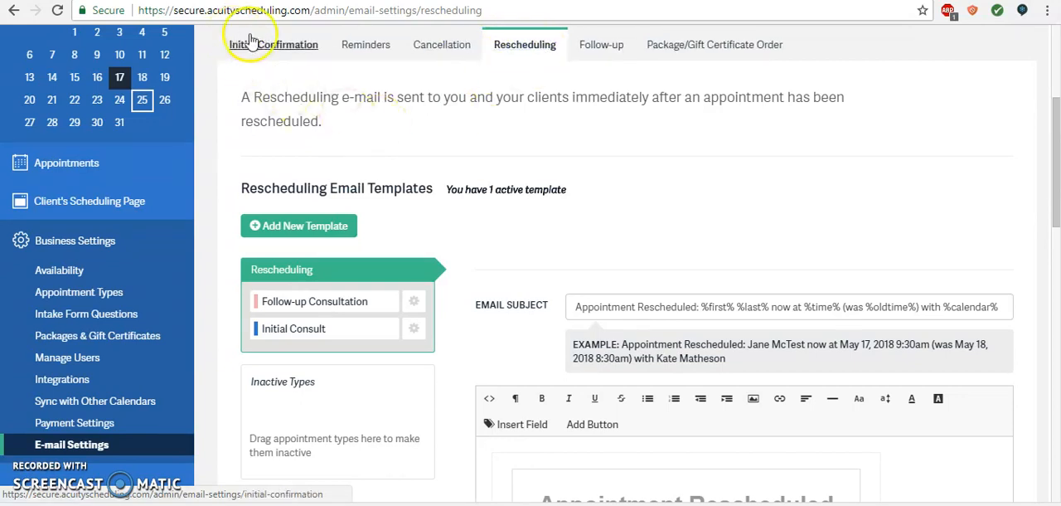
mouse_move(289, 58)
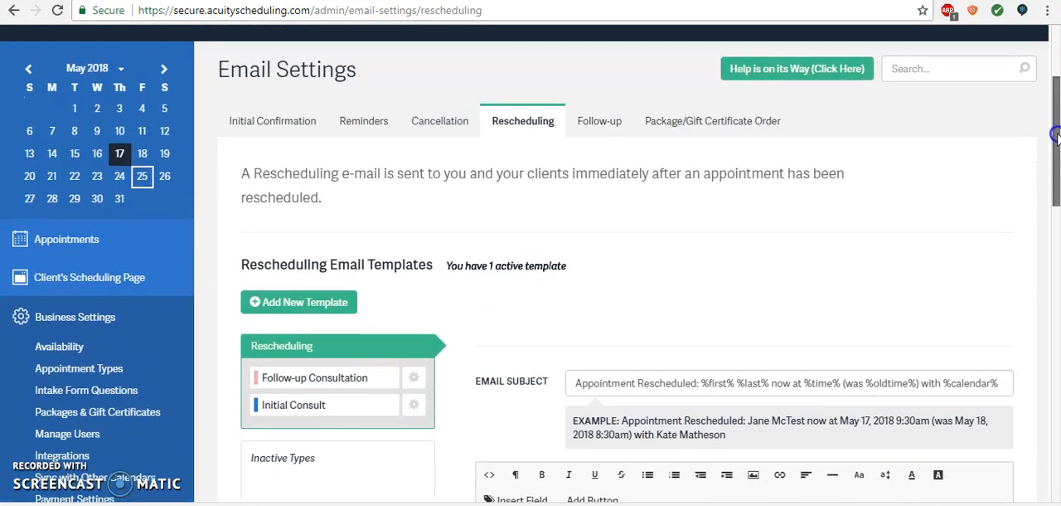
scroll(down, 3)
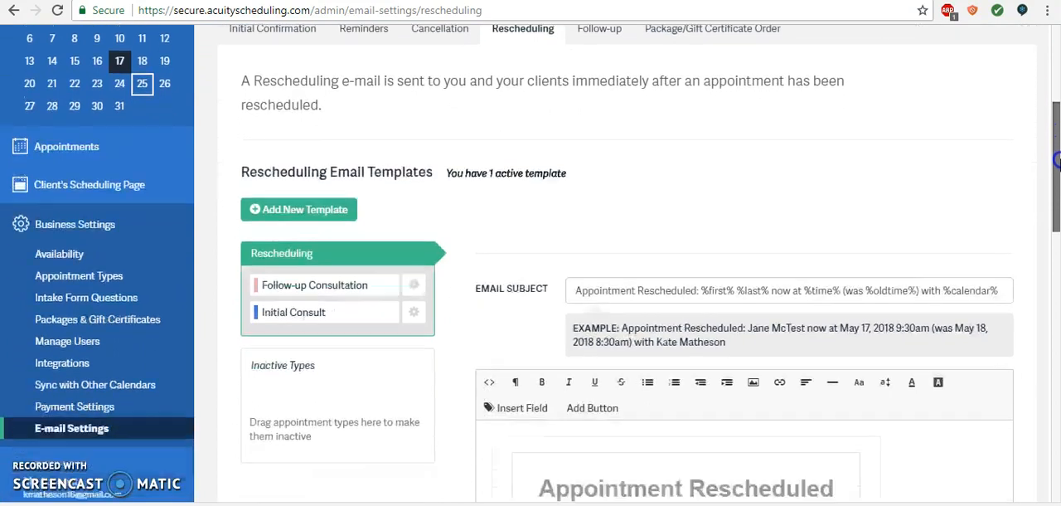
scroll(down, 3)
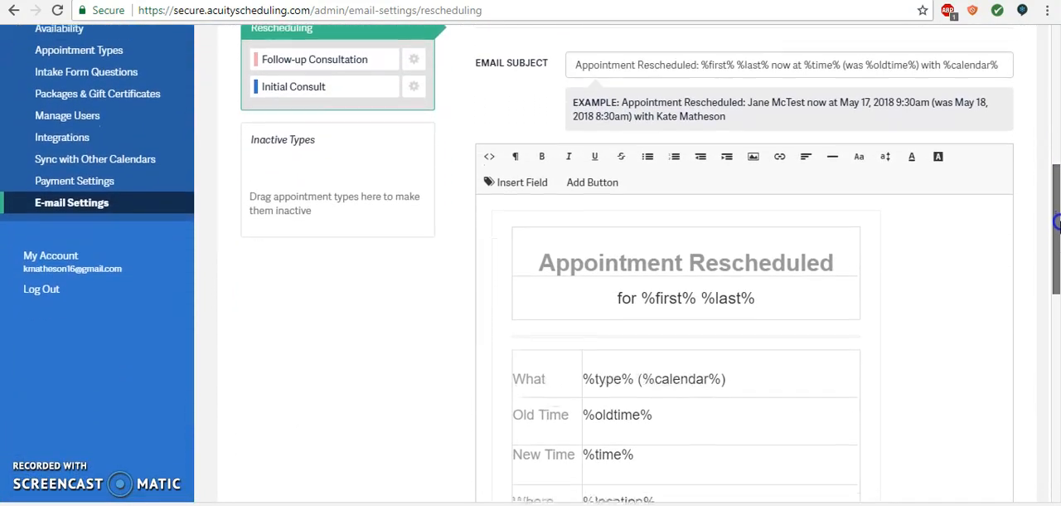
scroll(down, 3)
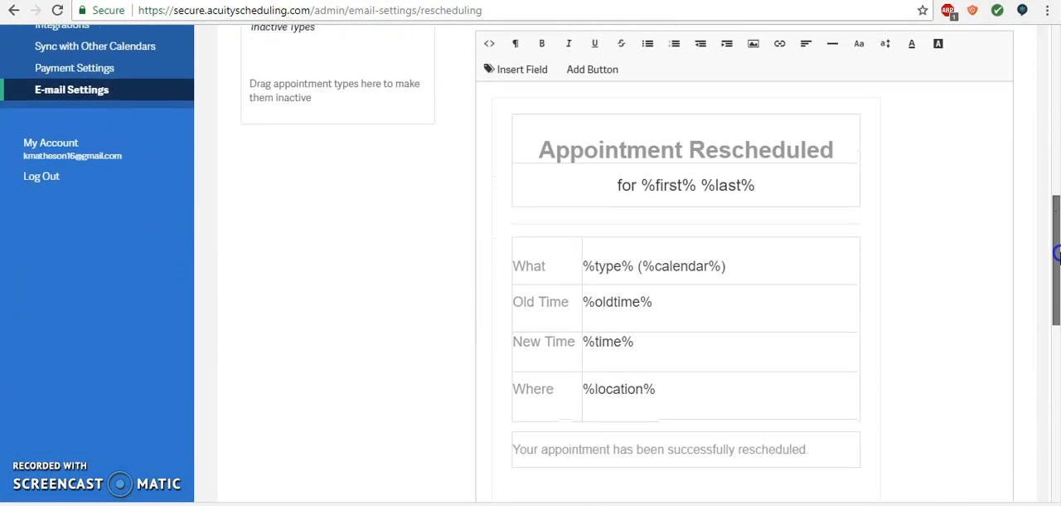